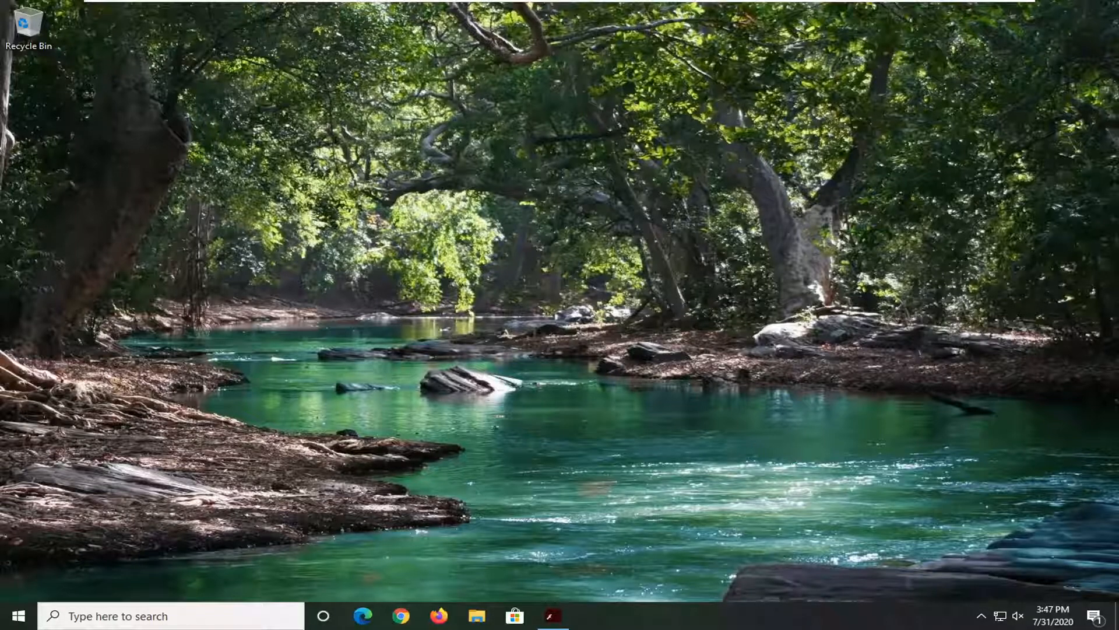
mouse_move(637, 478)
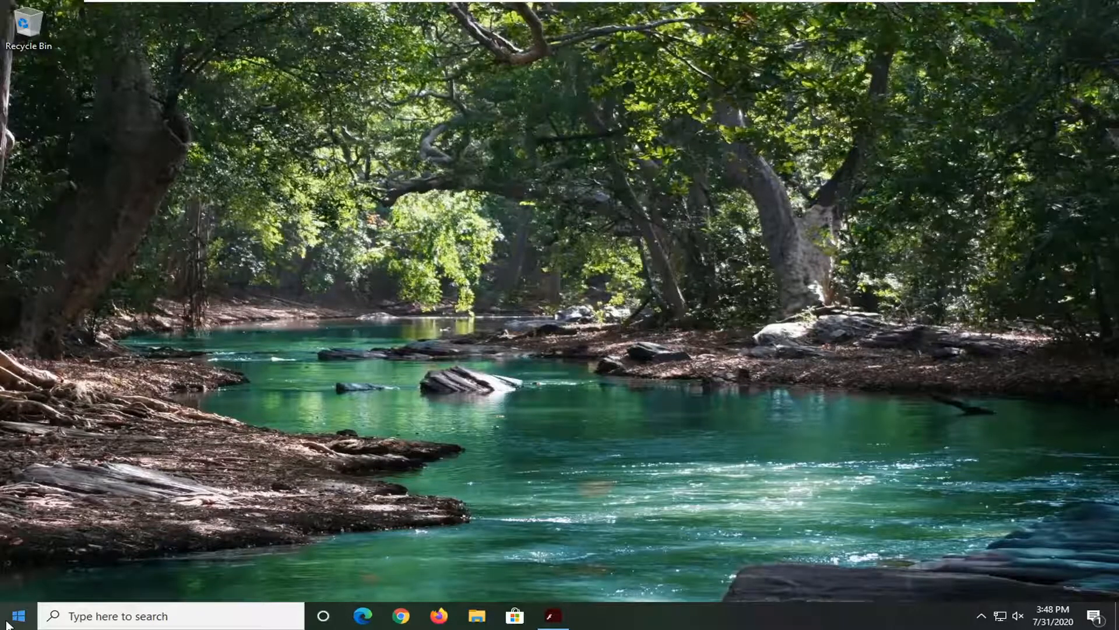
Step: Search the Start menu for "micro" and launch Microsoft Store to its Home page
click(21, 615)
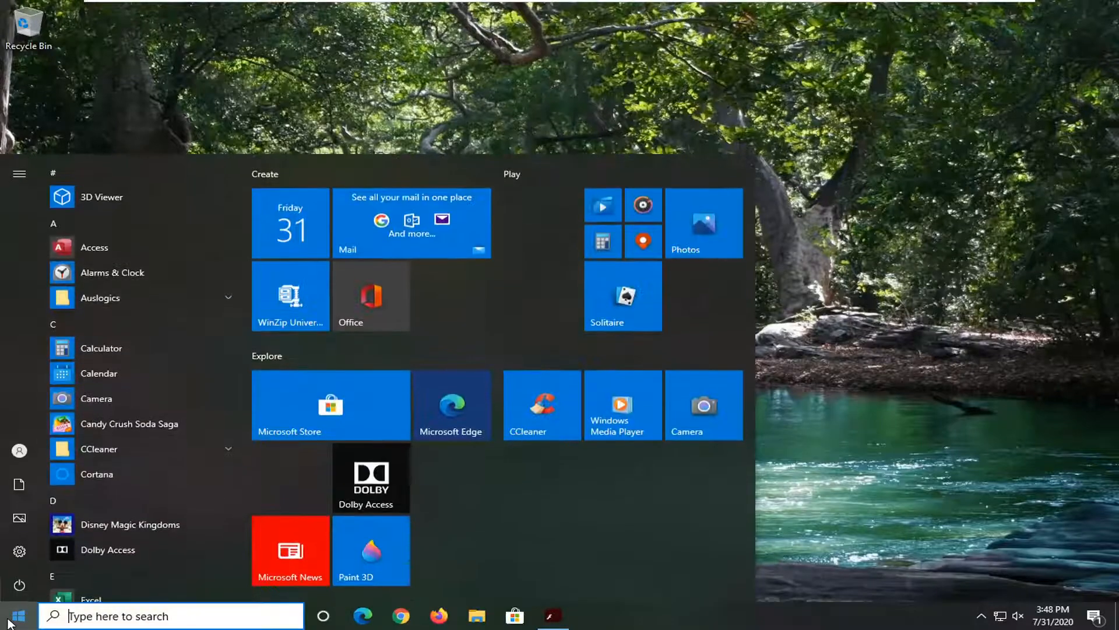
text(microsoft store)
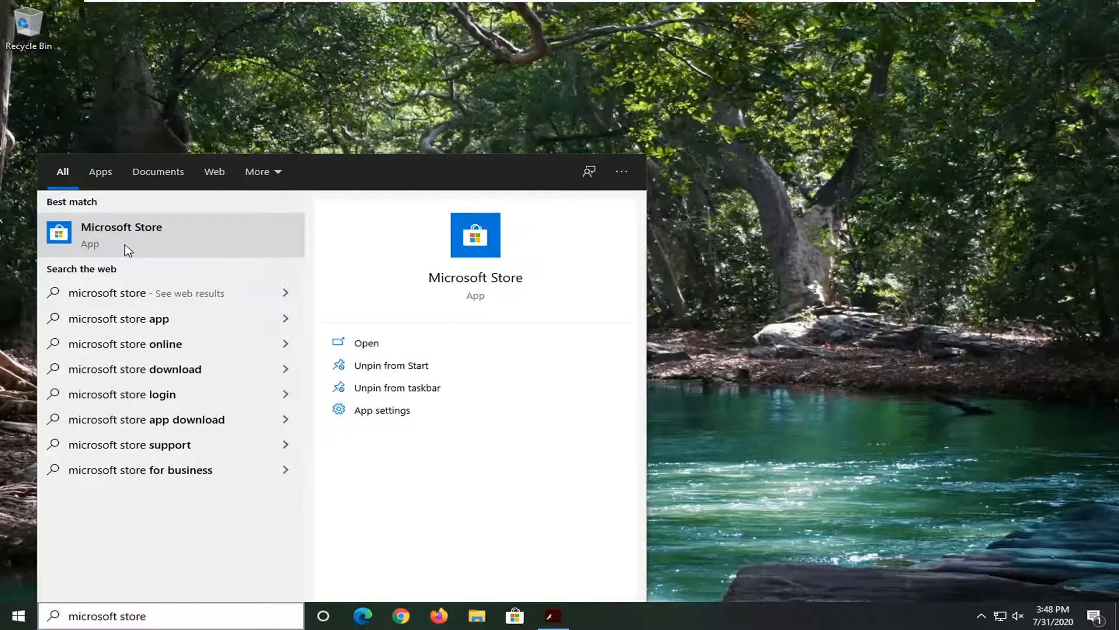
click(121, 235)
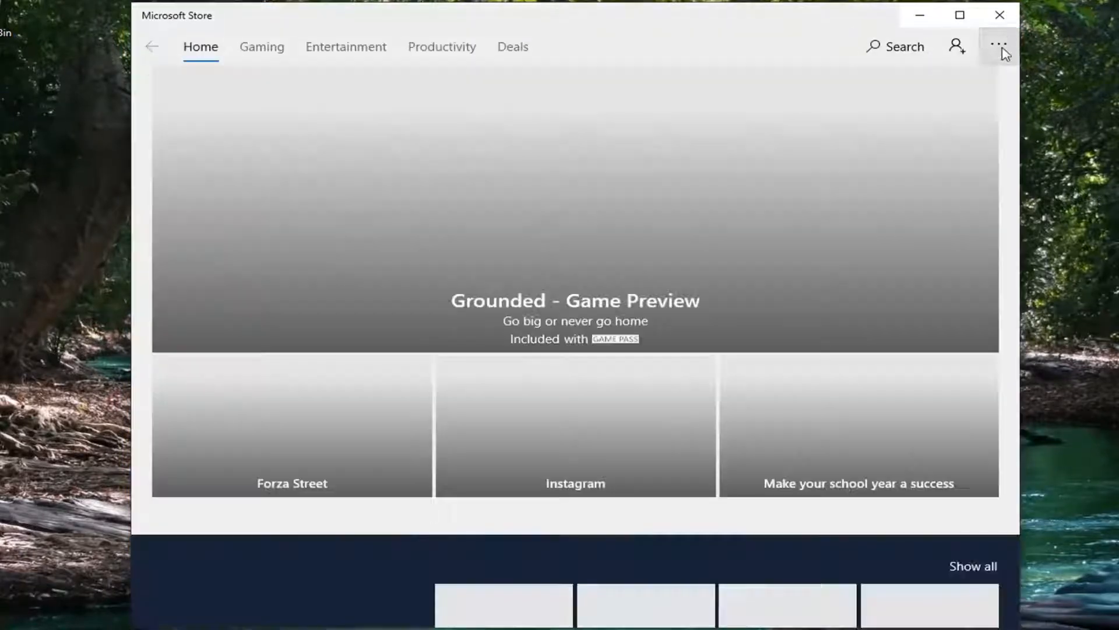
Step: Go to Downloads and updates and start a Get updates check
click(998, 47)
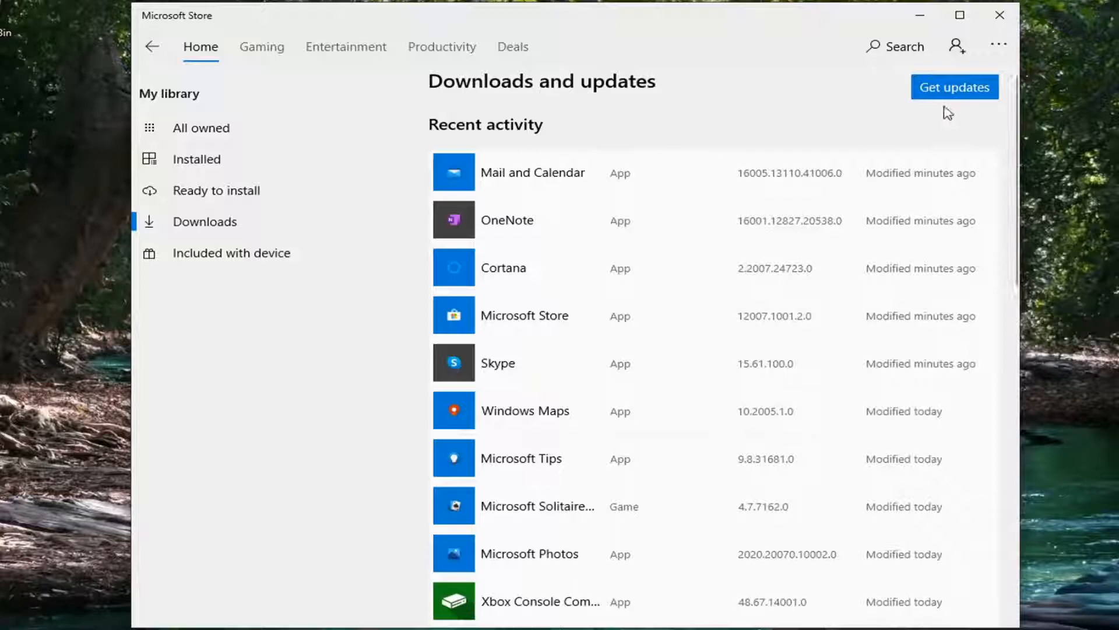
click(954, 87)
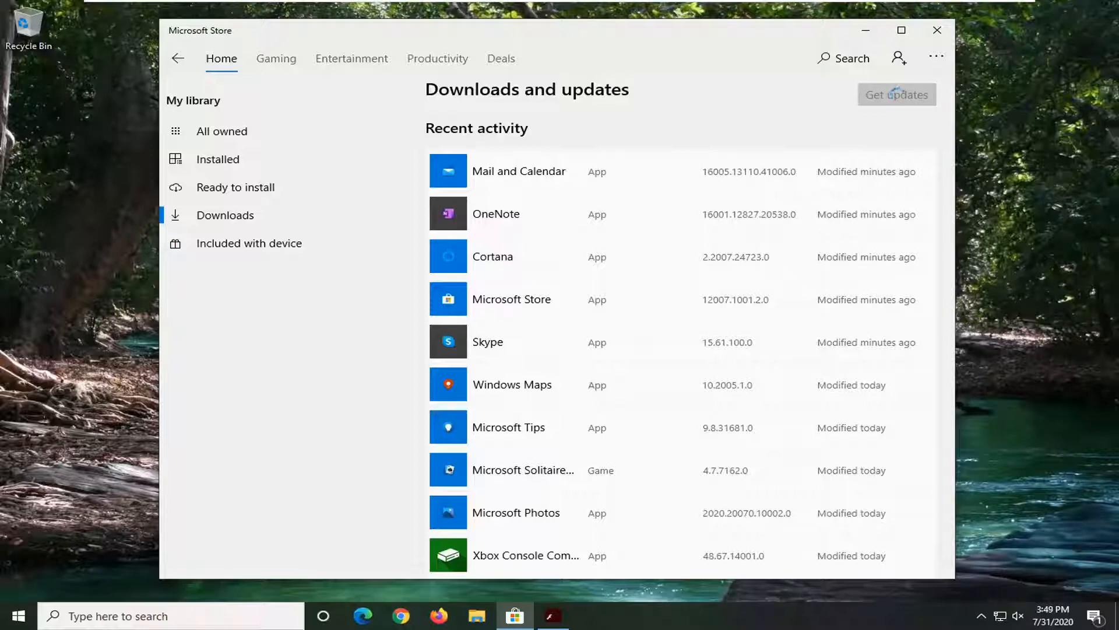
Step: Let Office and Your Phone finish updating, then close Microsoft Store
click(897, 94)
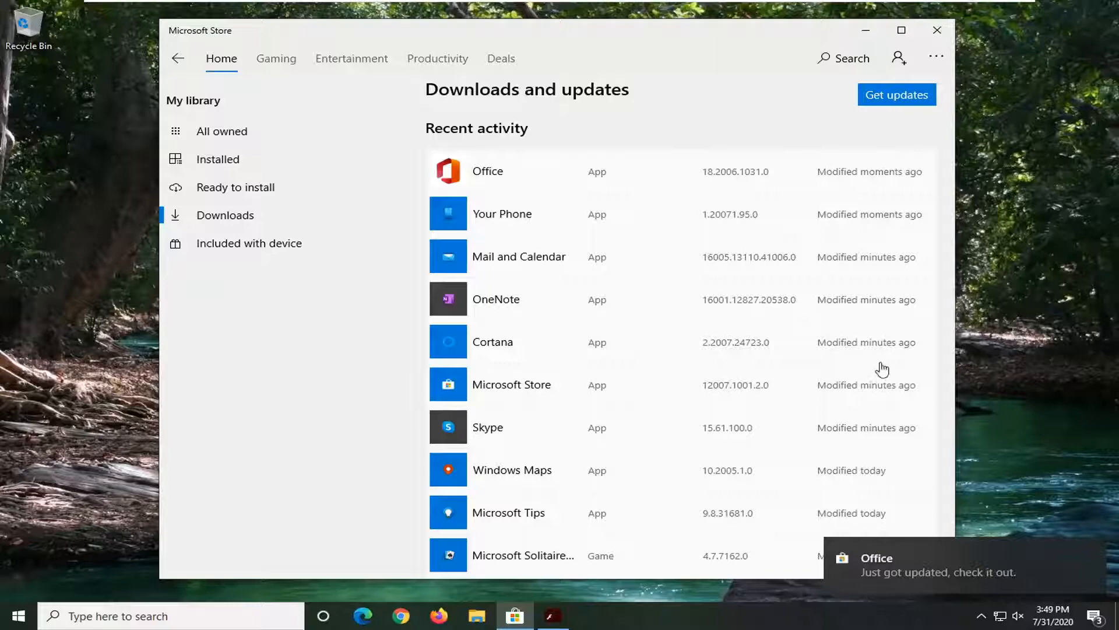
mouse_move(938, 30)
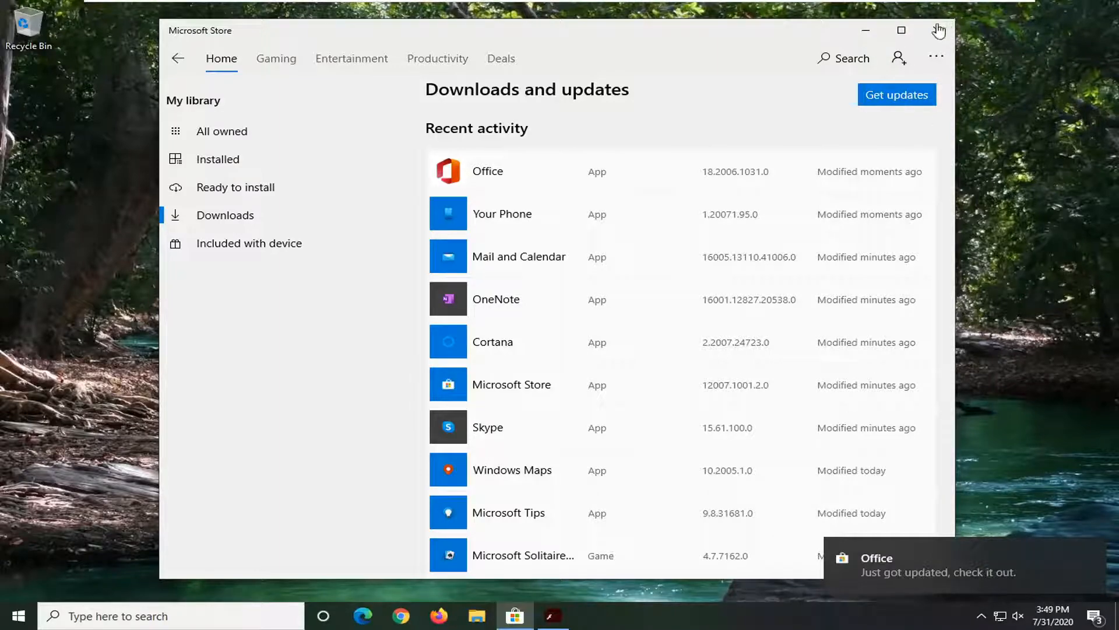
click(936, 30)
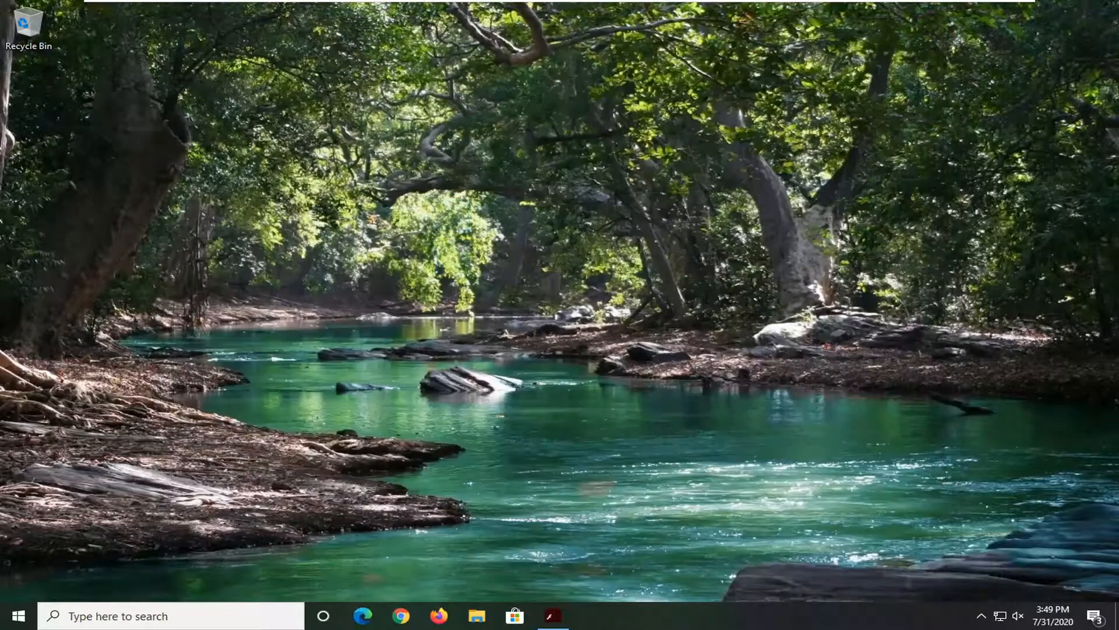